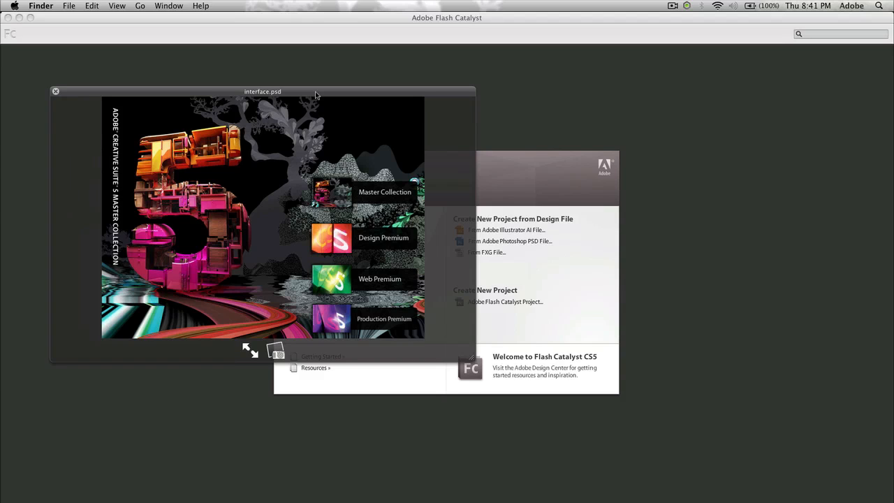
pyautogui.moveTo(360, 280)
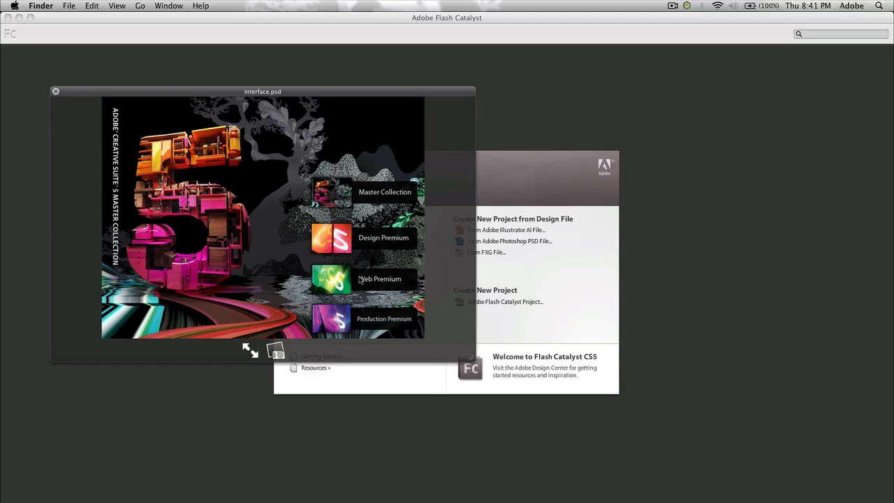
pyautogui.moveTo(152, 309)
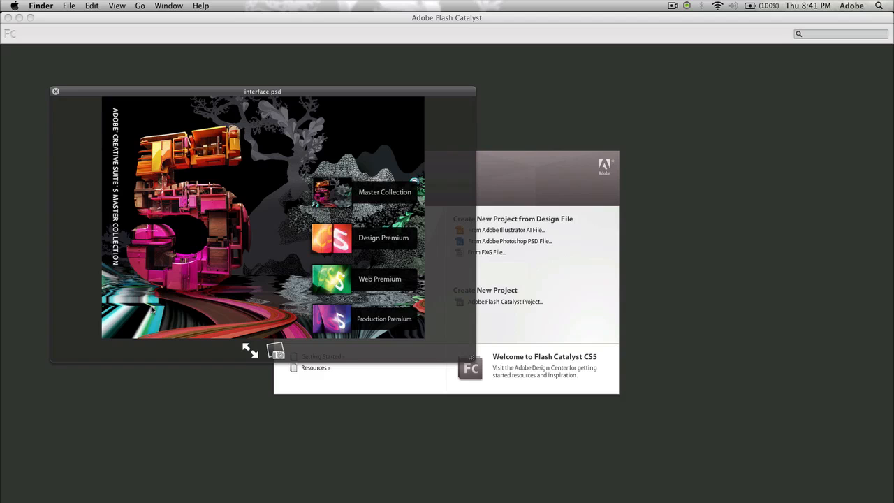
pyautogui.moveTo(145, 167)
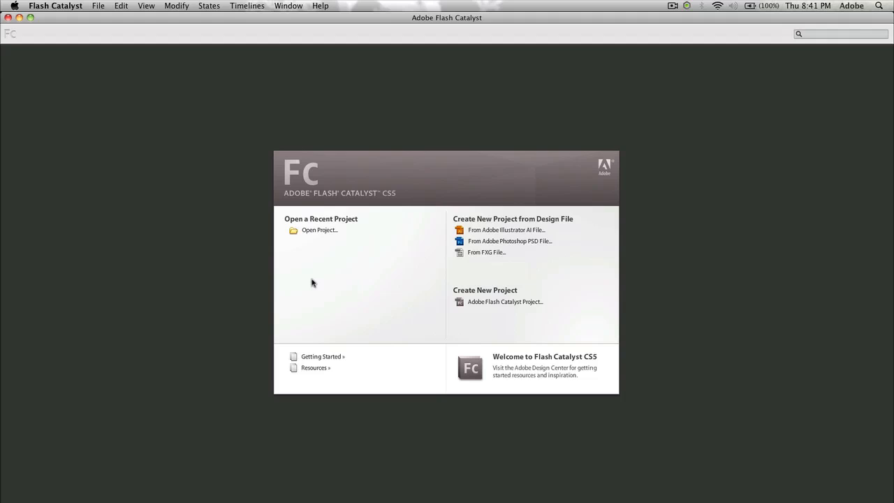
pyautogui.moveTo(334, 166)
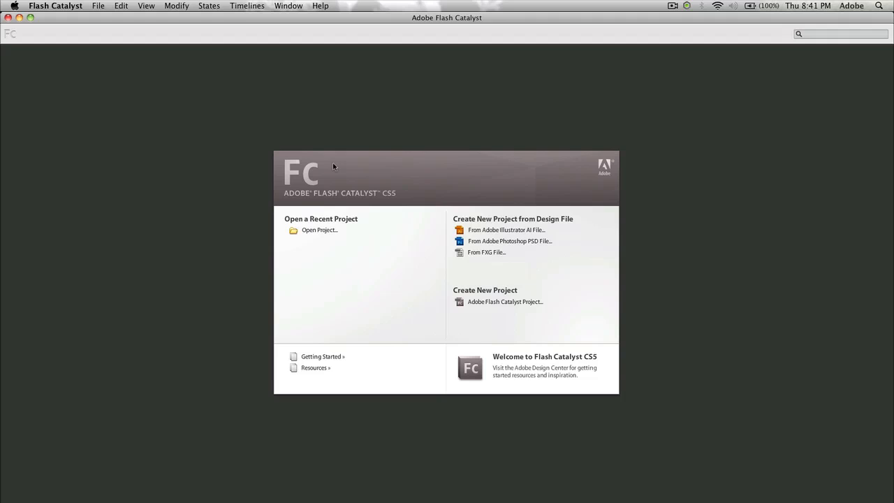
pyautogui.moveTo(570, 289)
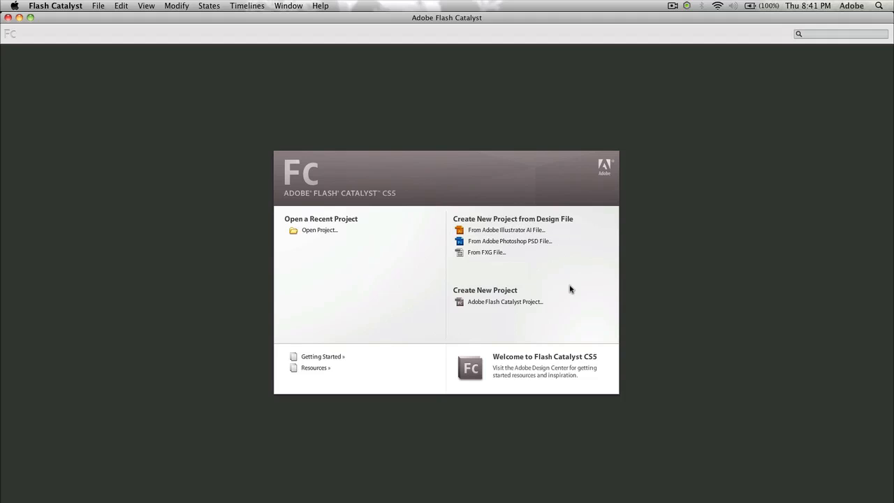
pyautogui.moveTo(500, 252)
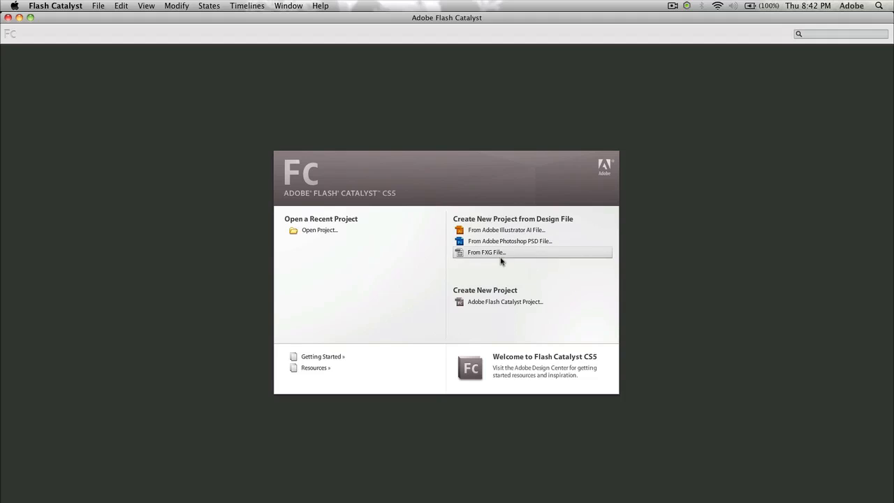
pyautogui.moveTo(482, 254)
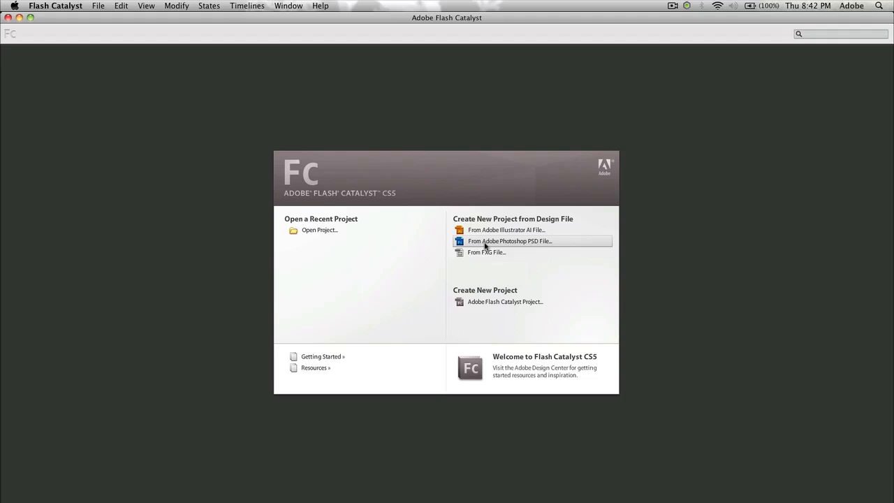
# Start a project from a Photoshop PSD, choosing interface.psd in the Application Interface folder
pyautogui.click(510, 240)
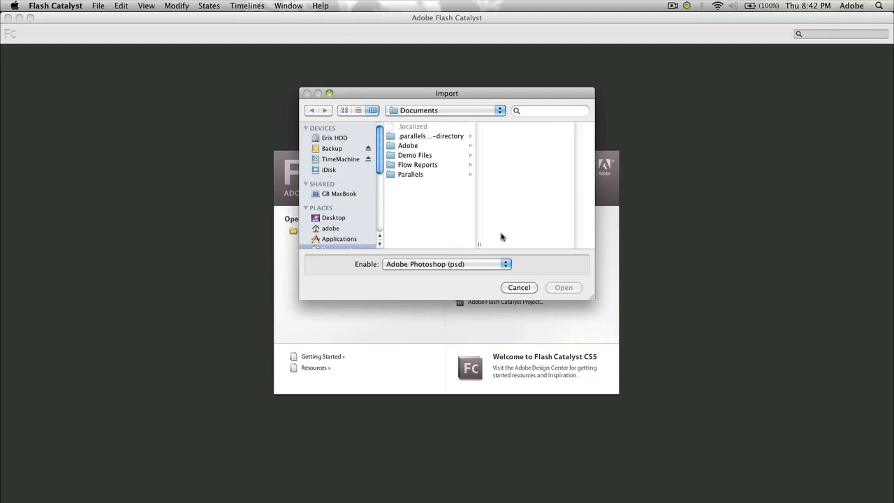
pyautogui.click(415, 155)
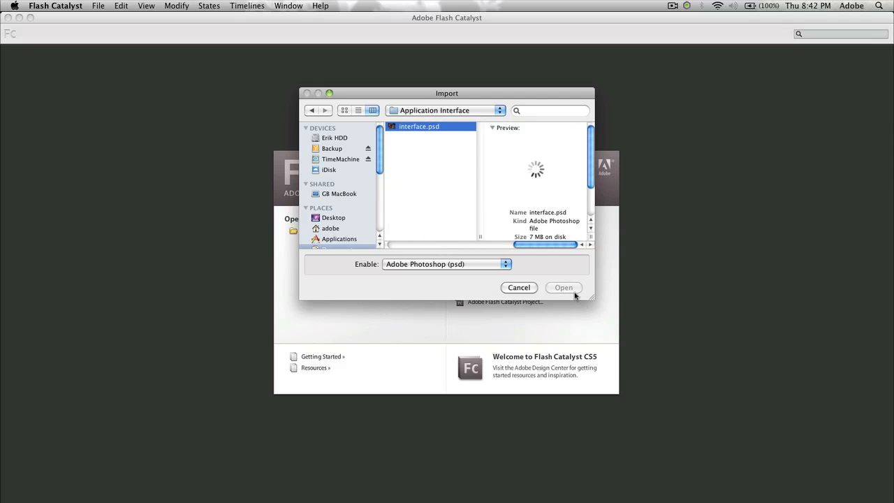
pyautogui.click(519, 288)
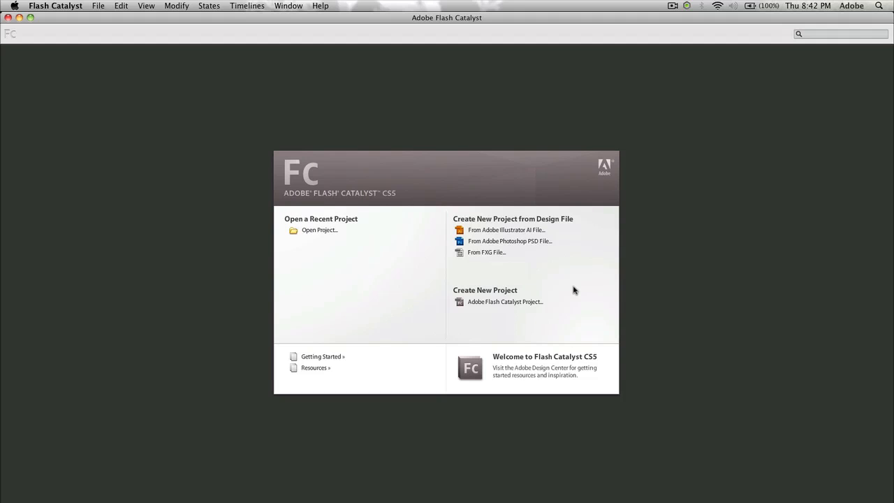
pyautogui.click(509, 240)
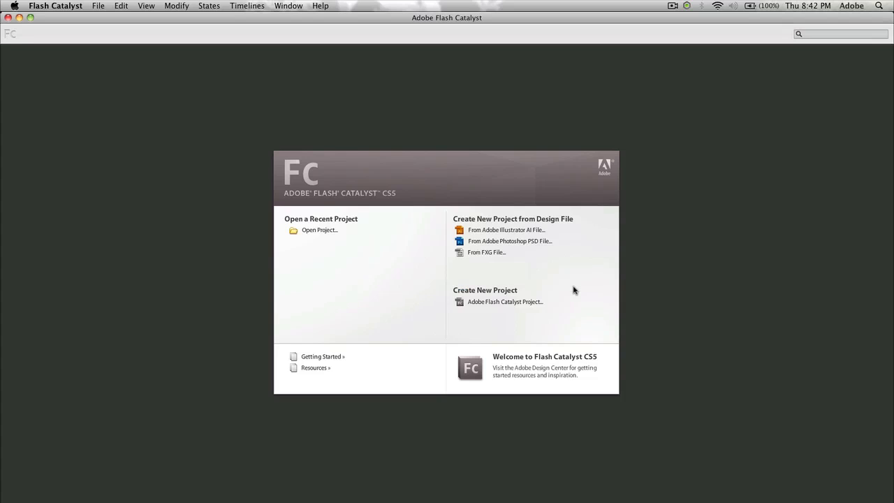
# Give the 1024×768 artboard a grey background colour and keep shape layers set to Crop
pyautogui.click(510, 240)
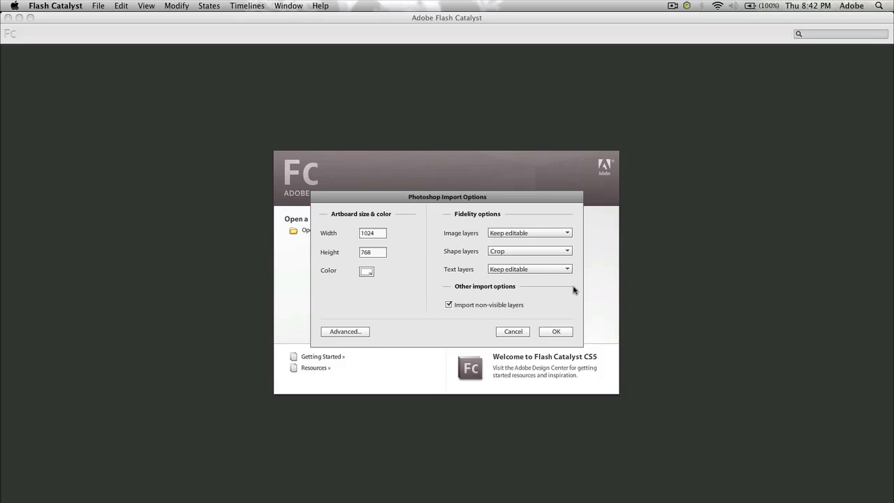
pyautogui.click(365, 271)
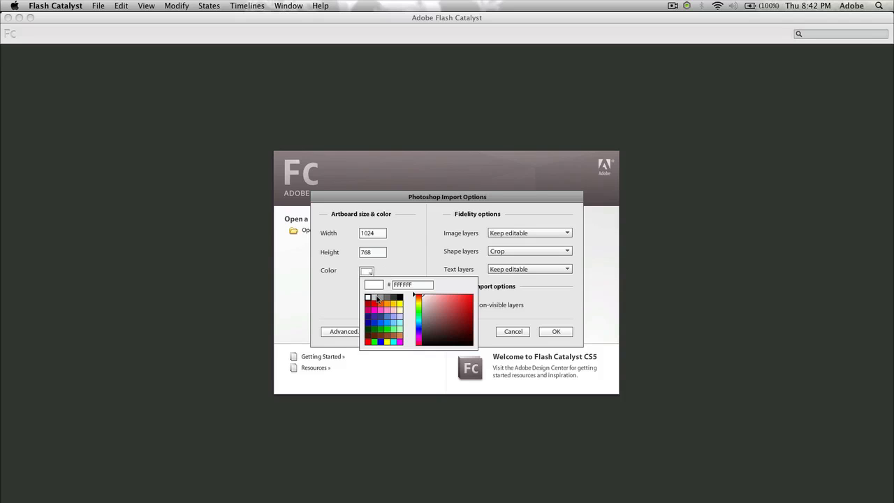
pyautogui.click(380, 301)
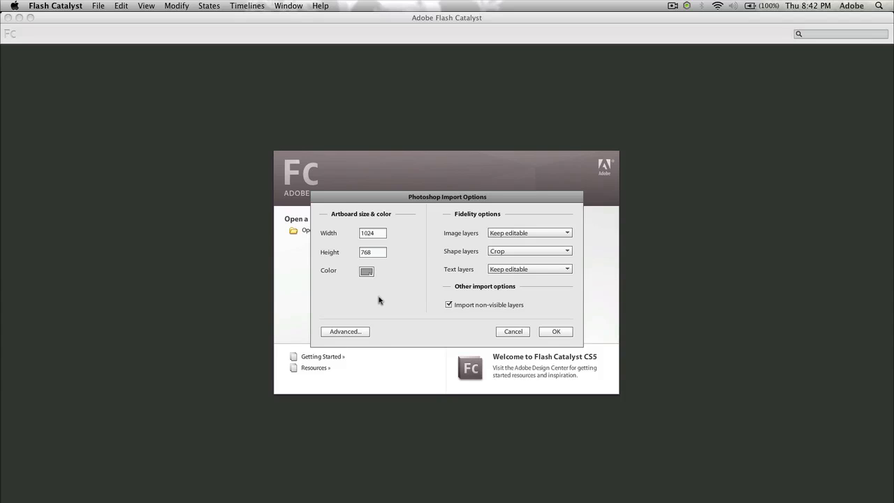
pyautogui.moveTo(440, 274)
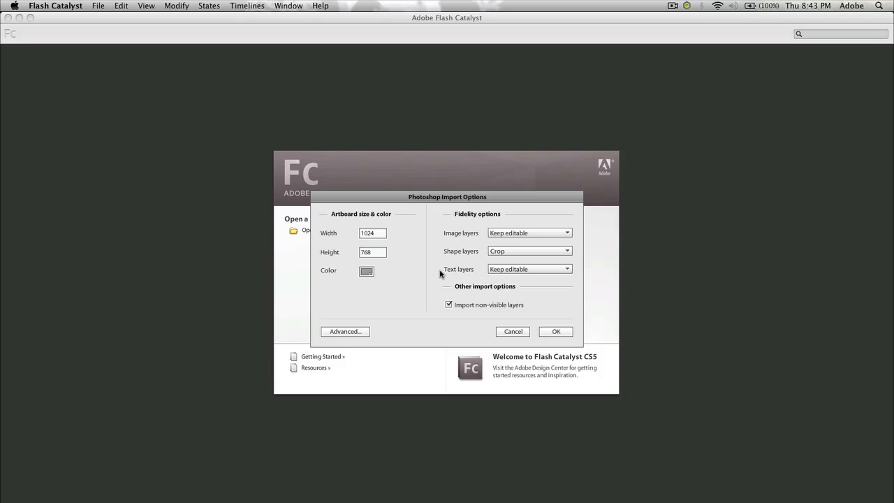
pyautogui.moveTo(430, 257)
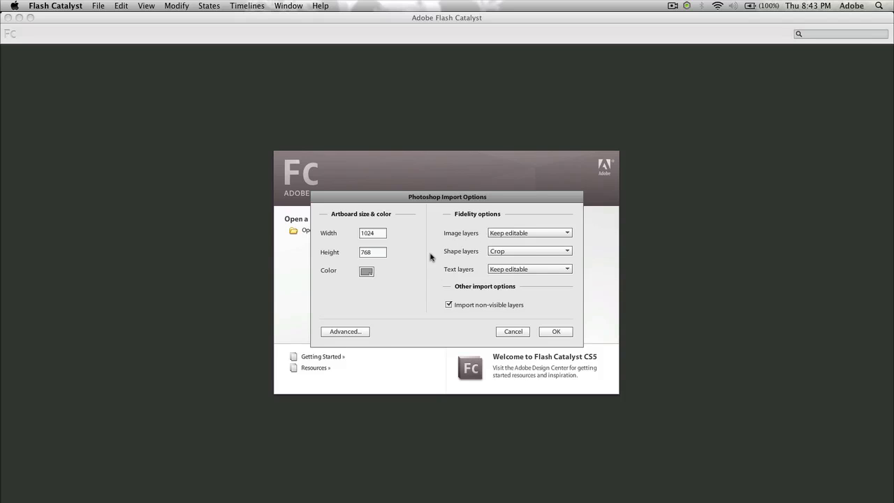
pyautogui.click(529, 251)
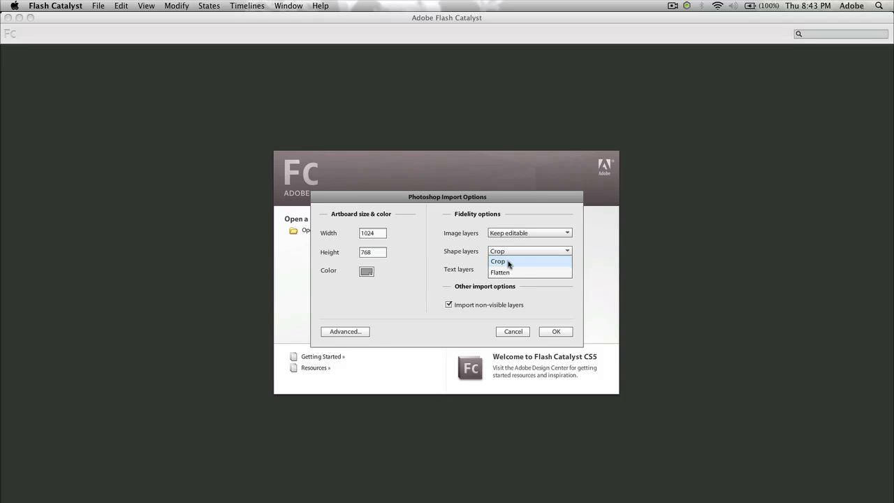
pyautogui.click(497, 261)
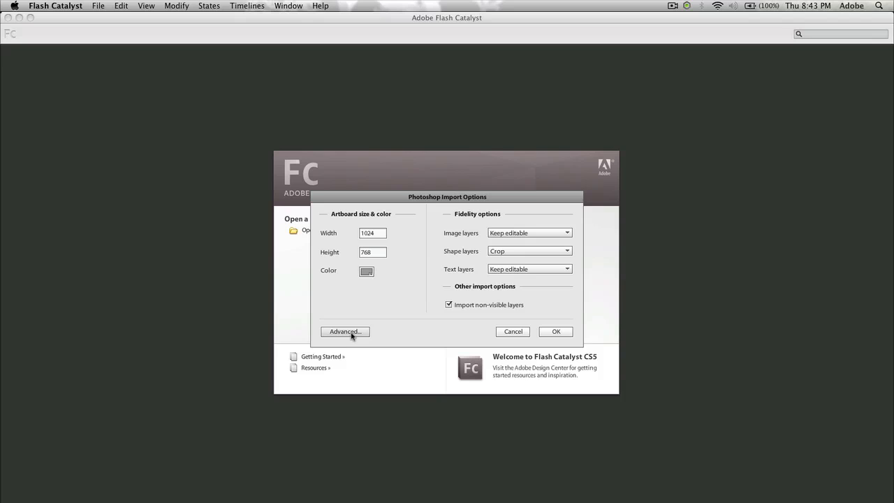
pyautogui.moveTo(341, 336)
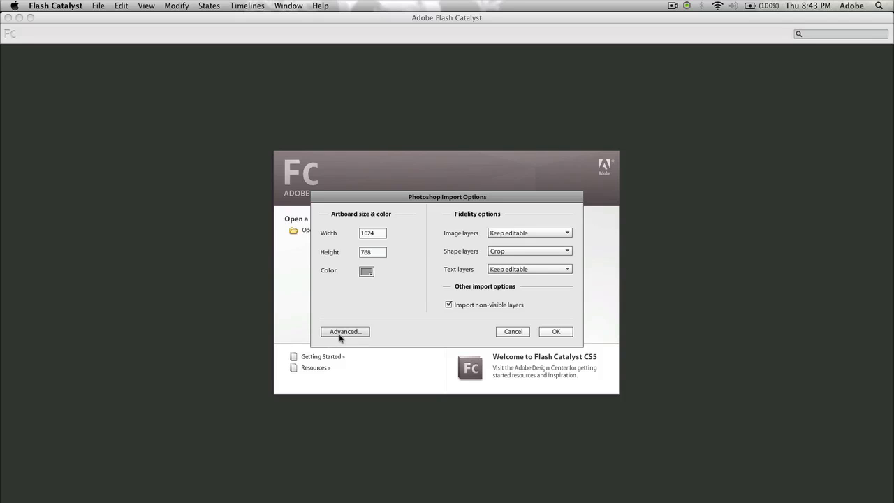
# Review the PSD's per-layer import list under Advanced, then cancel back to the welcome screen
pyautogui.click(513, 331)
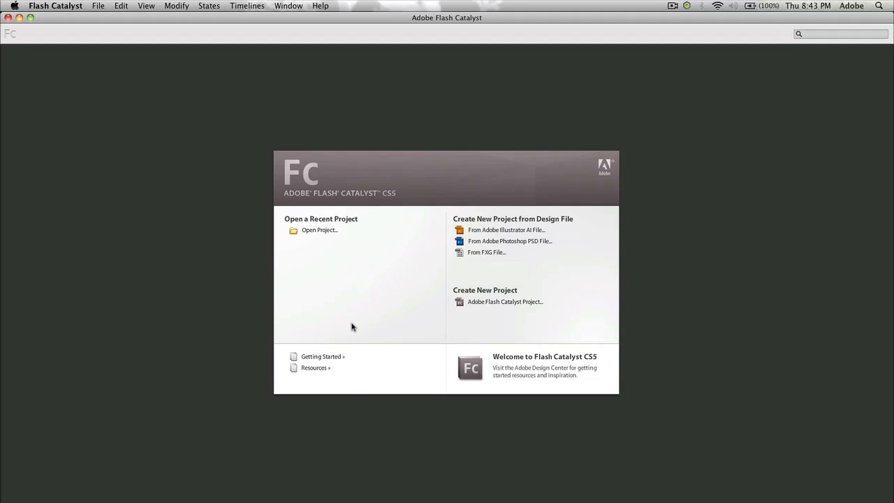
pyautogui.click(510, 240)
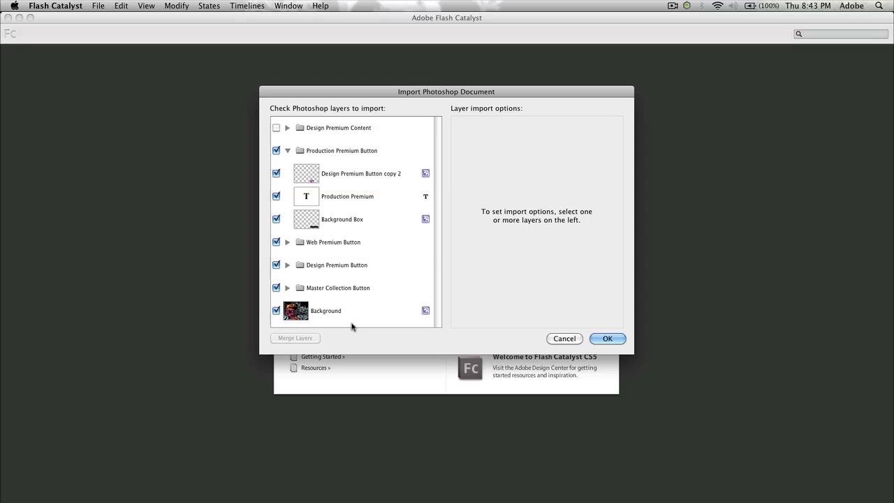
pyautogui.moveTo(305, 120)
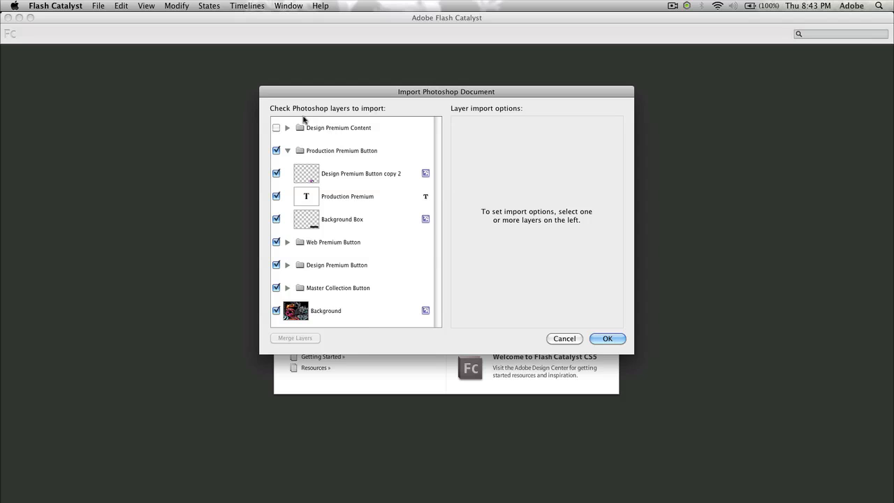
pyautogui.moveTo(296, 183)
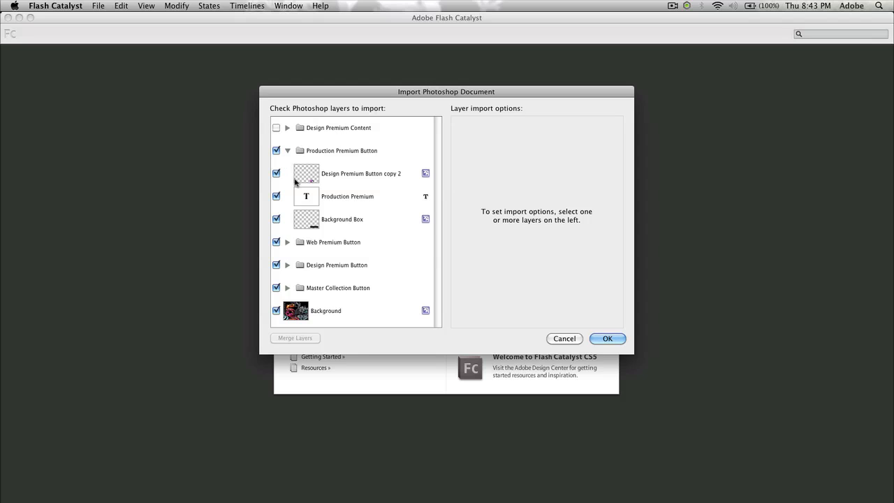
pyautogui.click(564, 337)
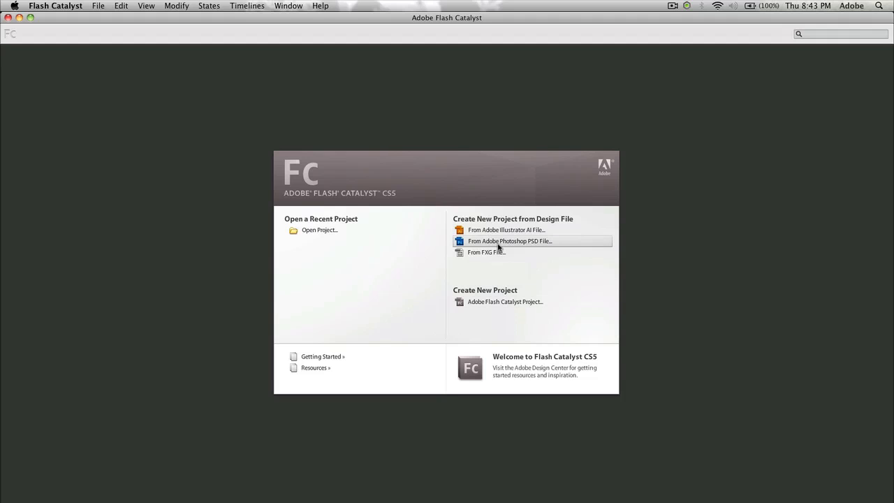
# Import interface.psd as a new project with the default Photoshop import options
pyautogui.click(510, 240)
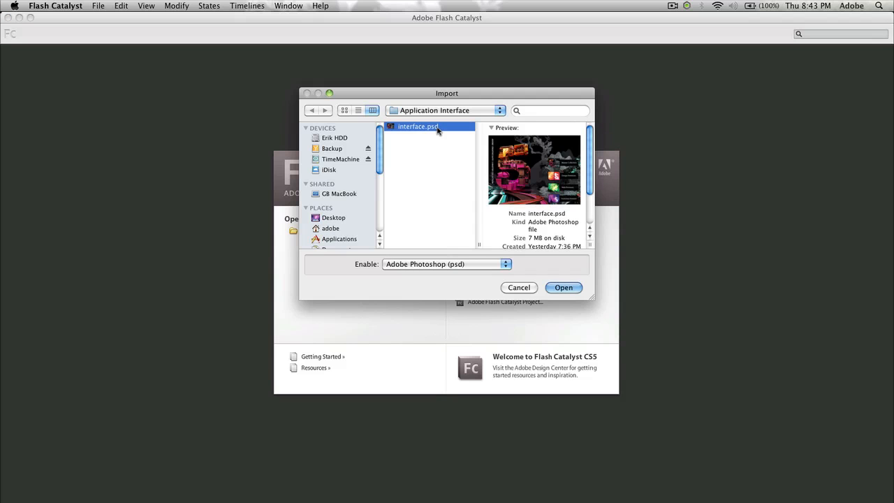
pyautogui.click(563, 288)
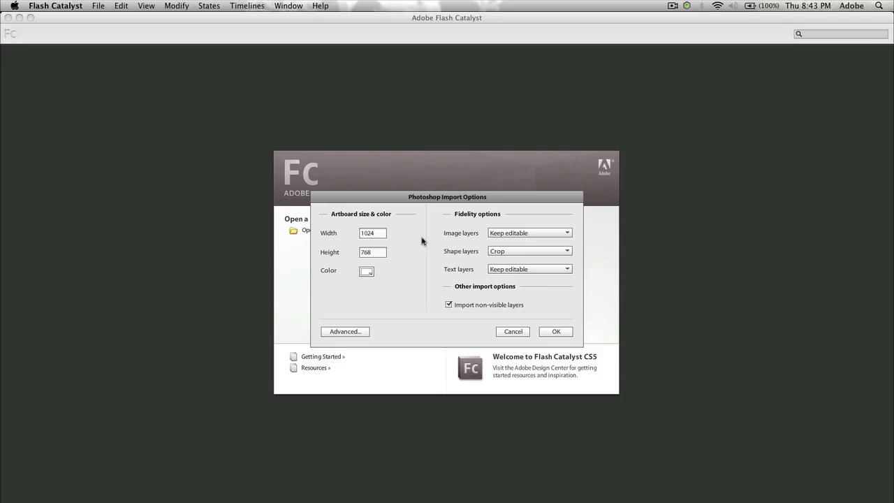
pyautogui.click(555, 331)
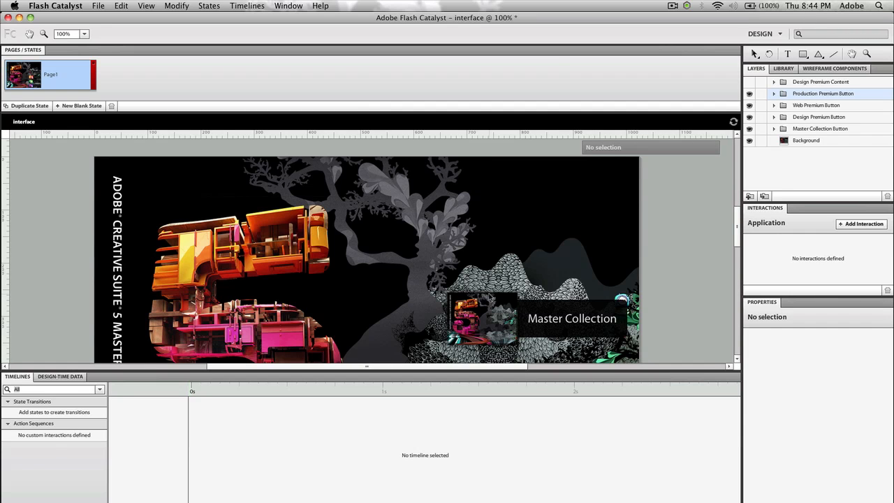
pyautogui.moveTo(890, 120)
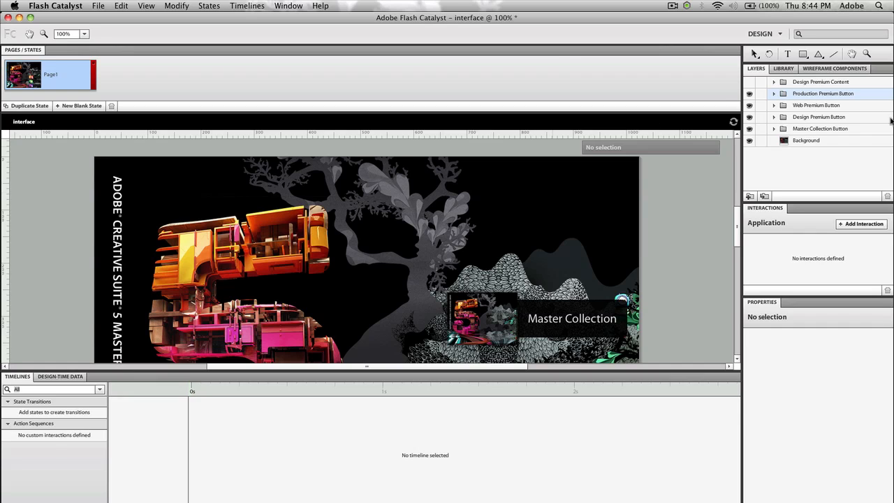
pyautogui.click(787, 53)
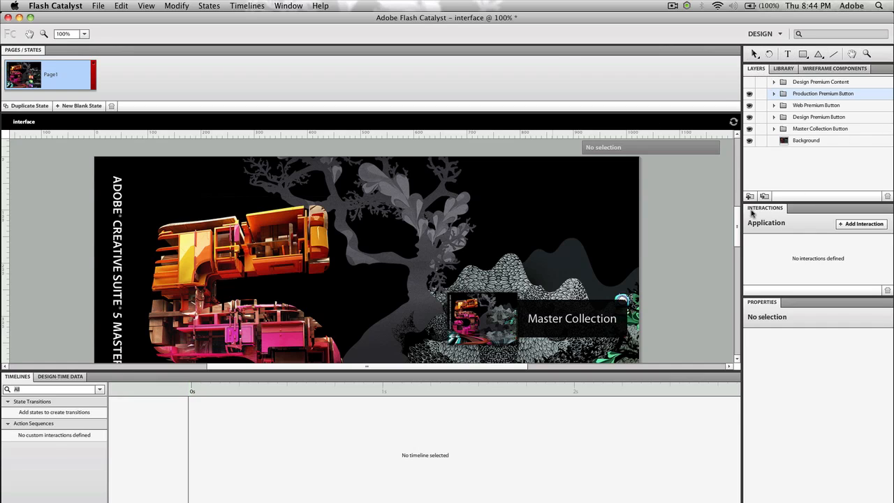
pyautogui.moveTo(827, 335)
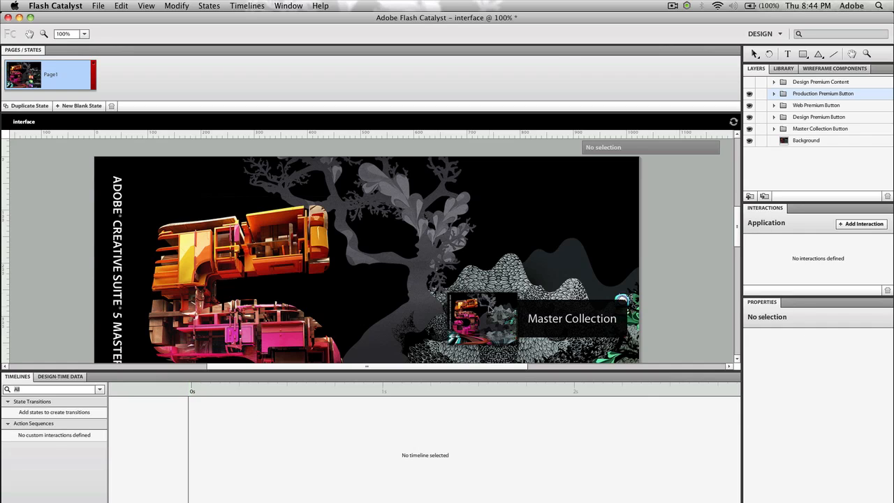
pyautogui.moveTo(68, 99)
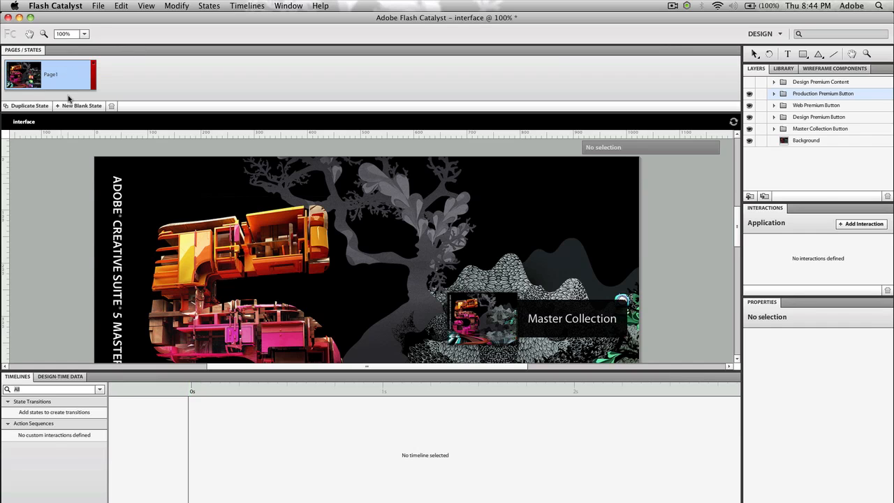
pyautogui.moveTo(408, 261)
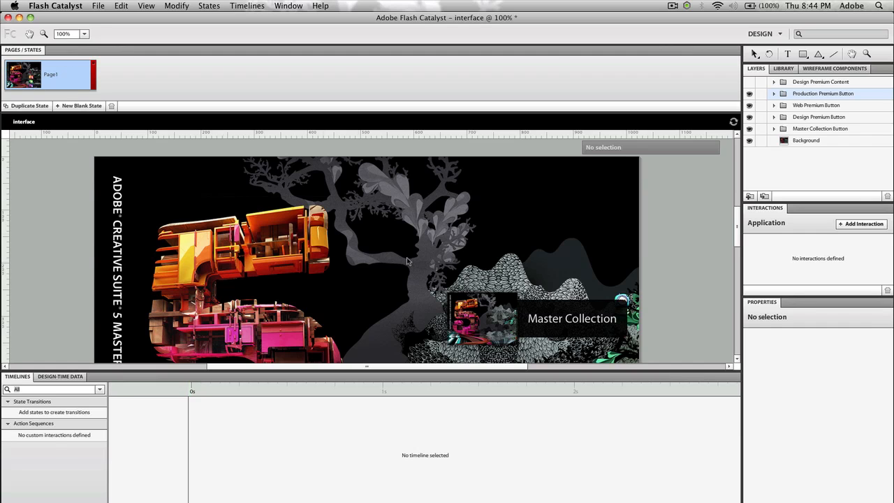
pyautogui.scroll(-3)
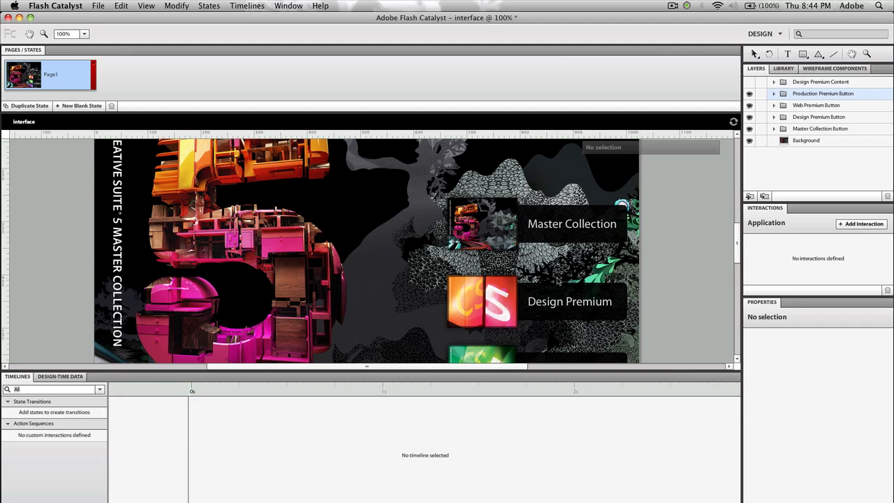
pyautogui.moveTo(494, 293)
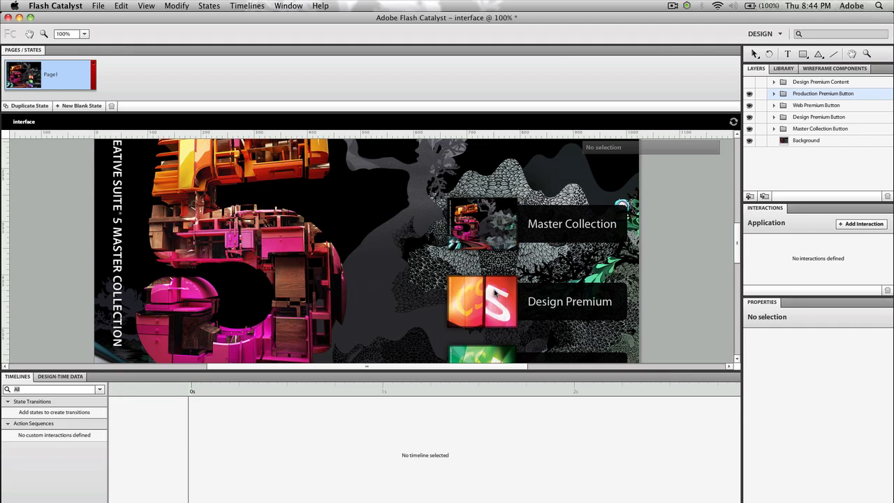
# Convert the selected Design Premium artwork into a Button component via the HUD
pyautogui.click(481, 302)
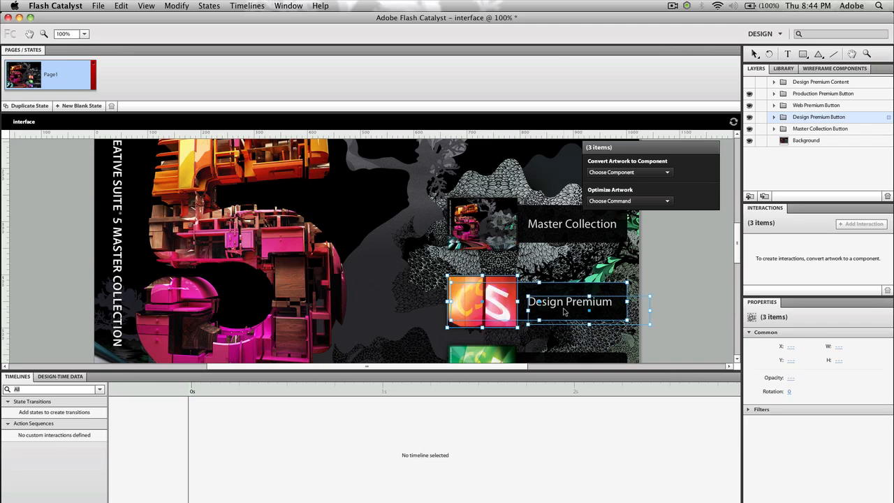
pyautogui.moveTo(631, 143)
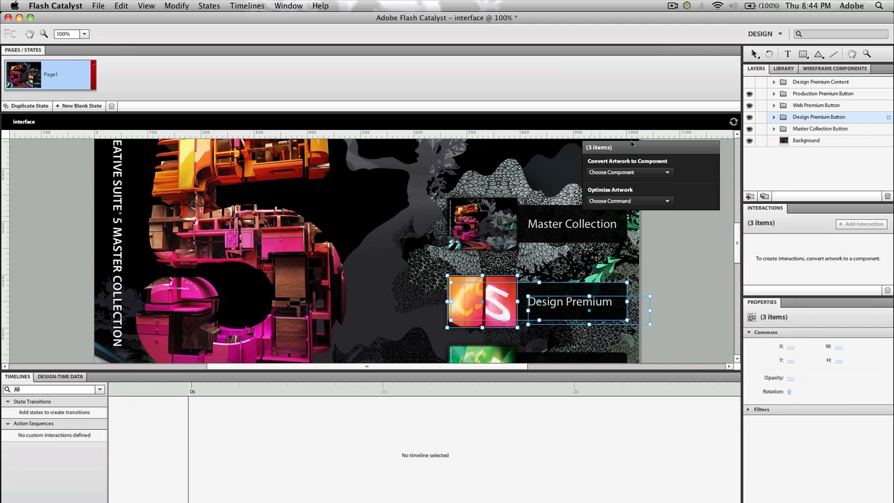
pyautogui.click(629, 172)
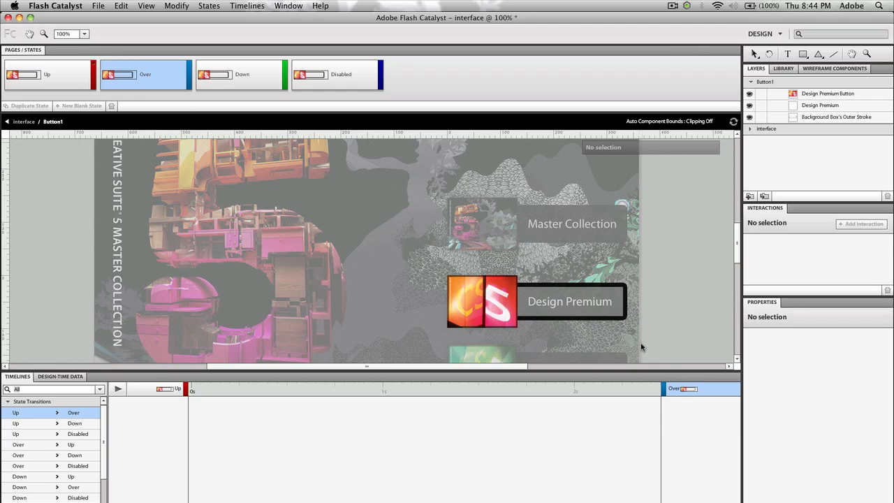
pyautogui.moveTo(533, 258)
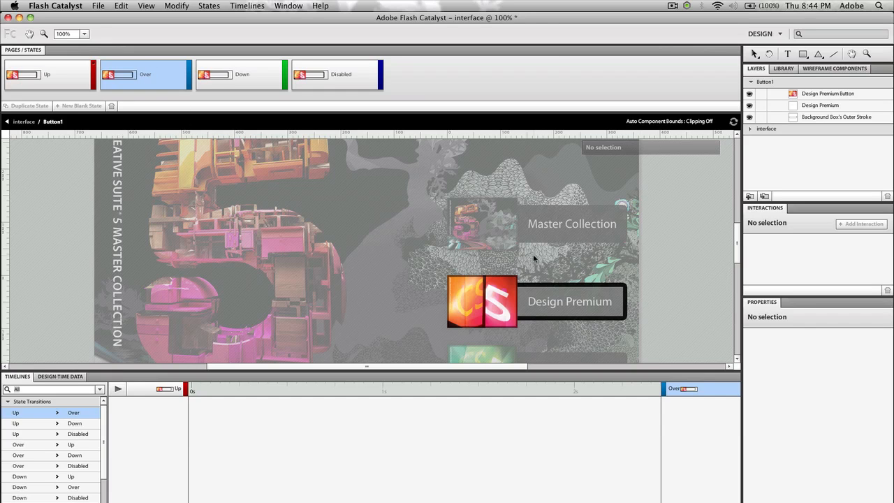
# Recolour the Design Premium label text in the button's Over and Down states
pyautogui.click(570, 302)
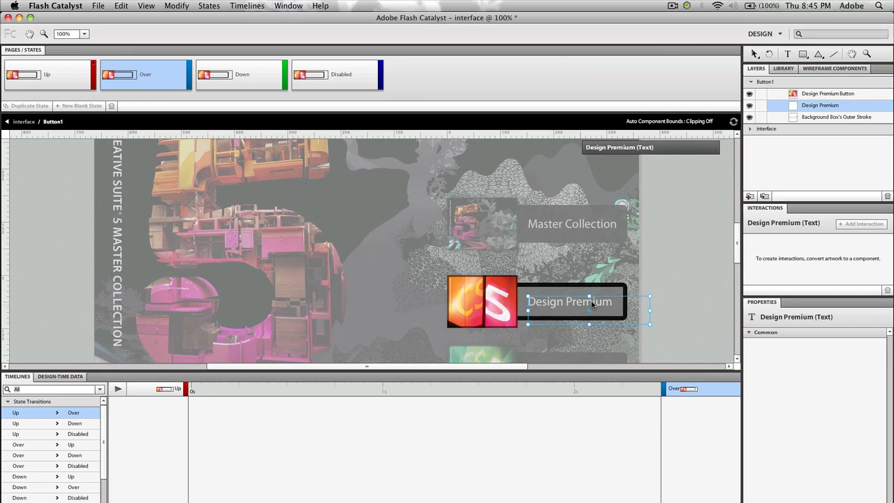
pyautogui.moveTo(609, 306)
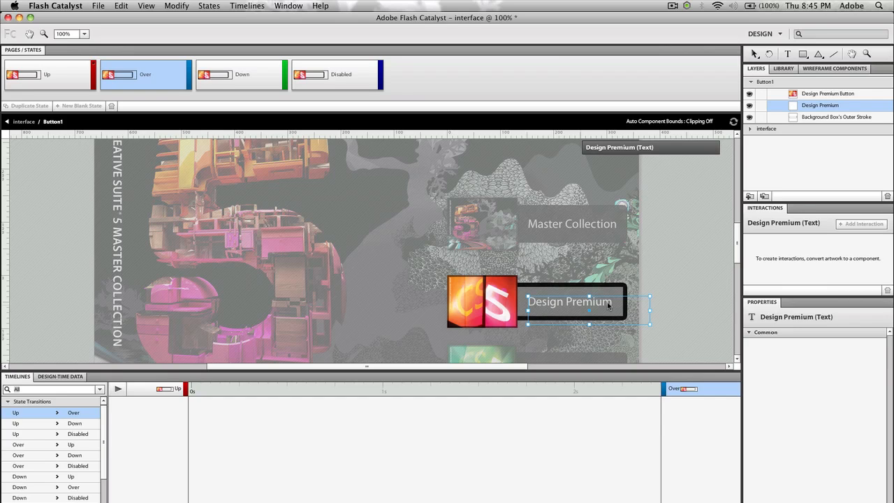
pyautogui.moveTo(605, 301)
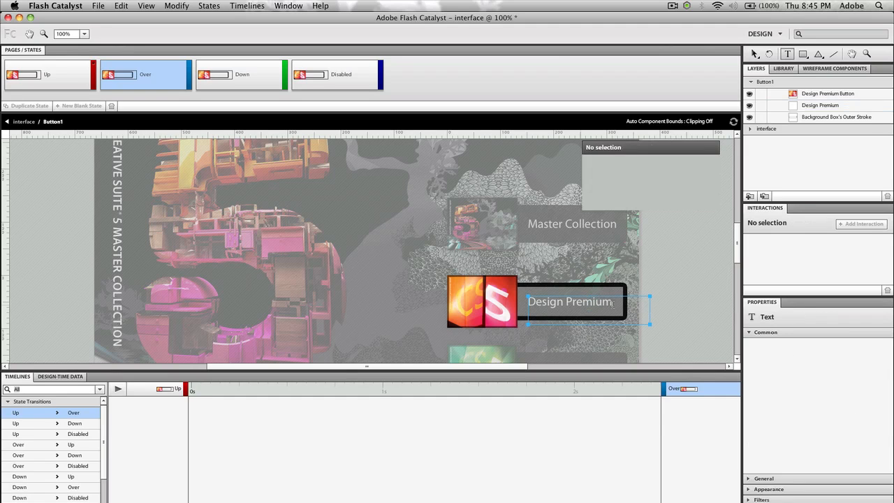
pyautogui.doubleClick(570, 302)
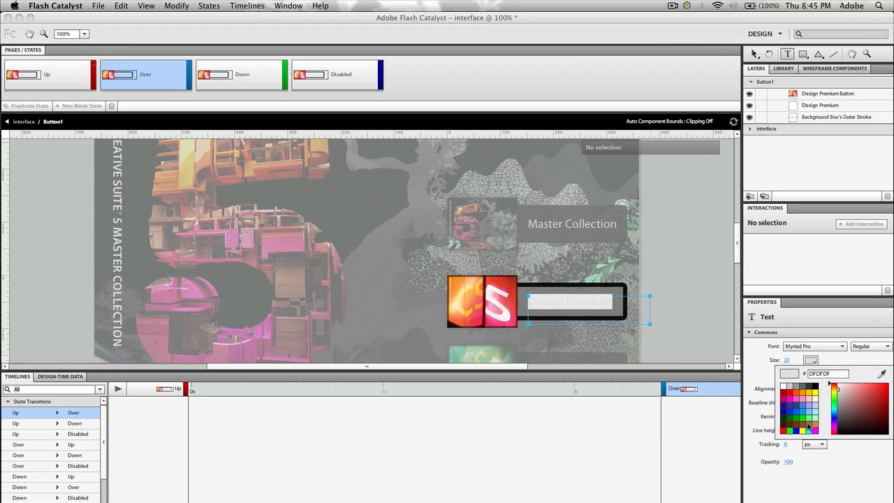
pyautogui.moveTo(810, 425)
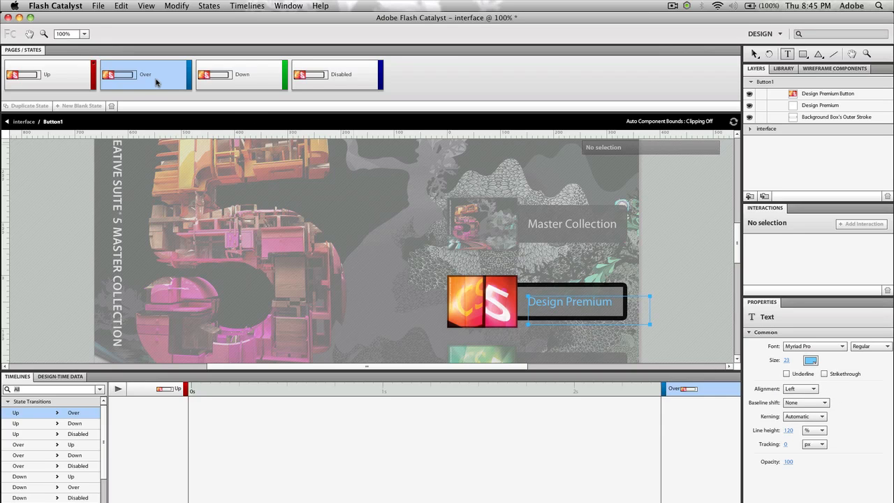
pyautogui.click(239, 74)
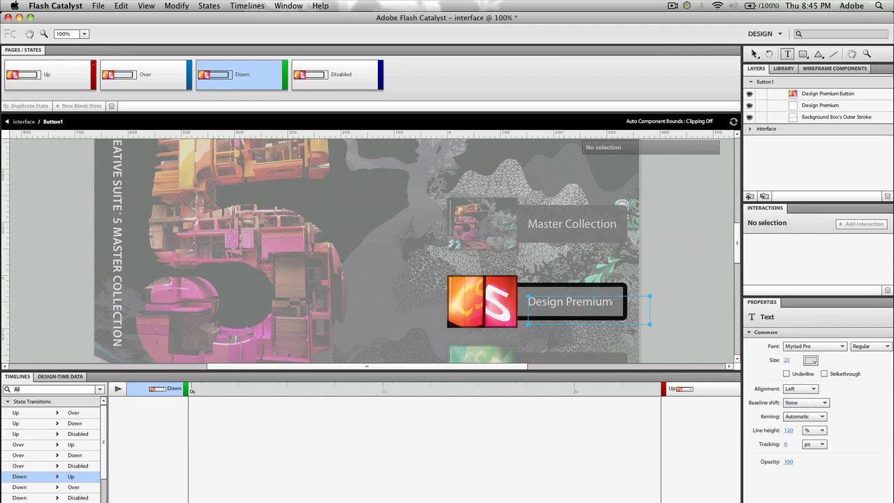
pyautogui.tripleClick(570, 301)
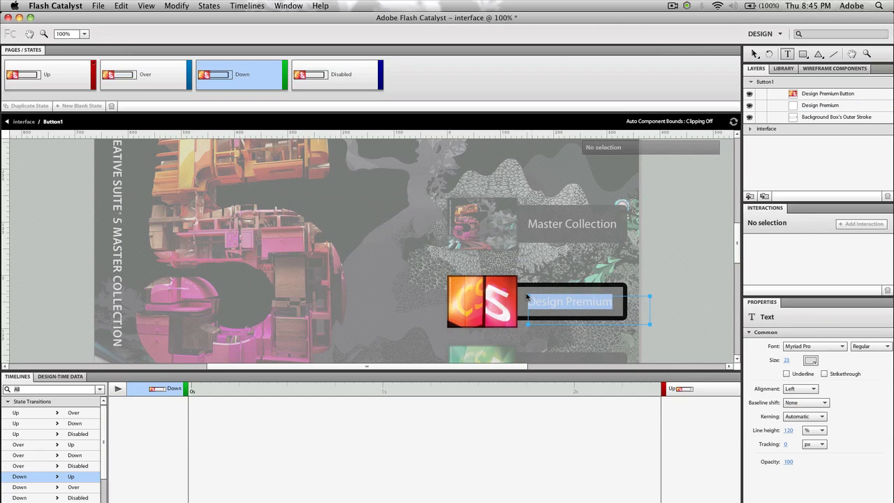
pyautogui.click(810, 360)
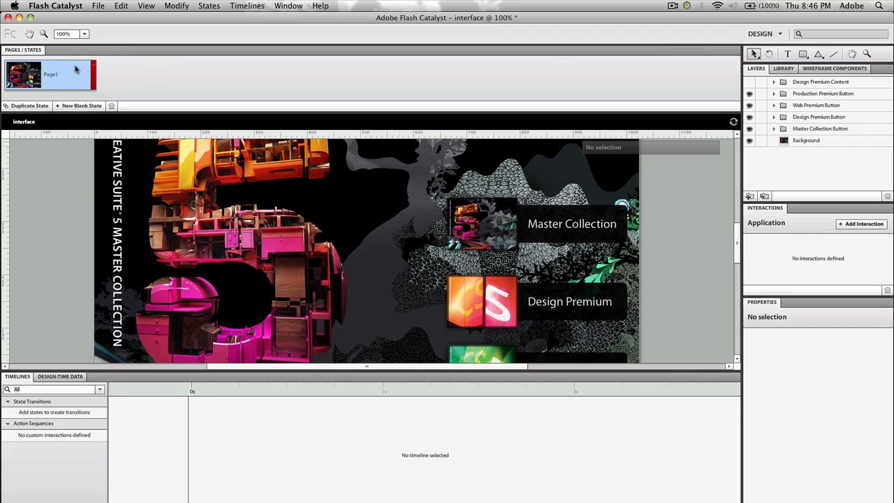
pyautogui.moveTo(50, 95)
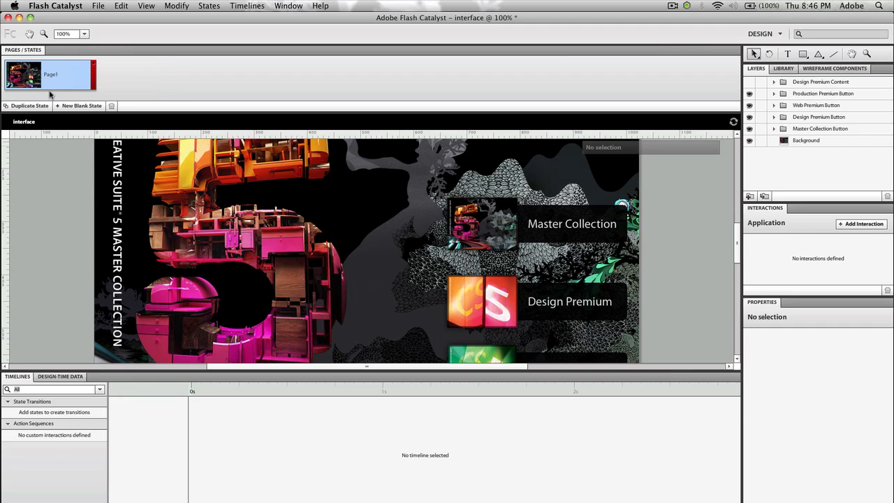
# Duplicate Page1 in the Pages/States panel to create Page2
pyautogui.click(29, 106)
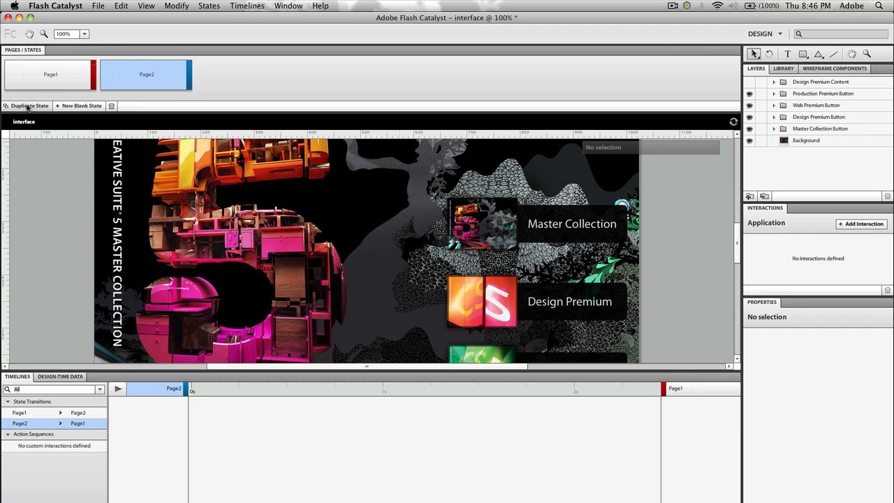
pyautogui.click(50, 74)
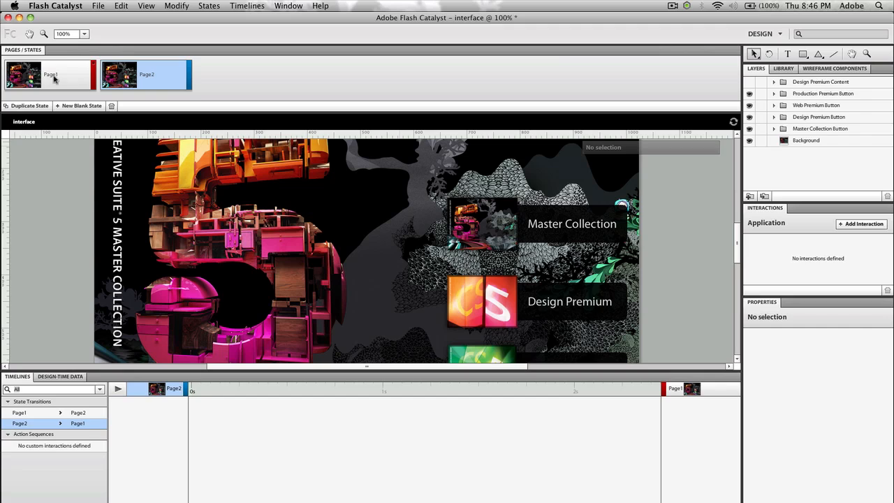
pyautogui.moveTo(695, 101)
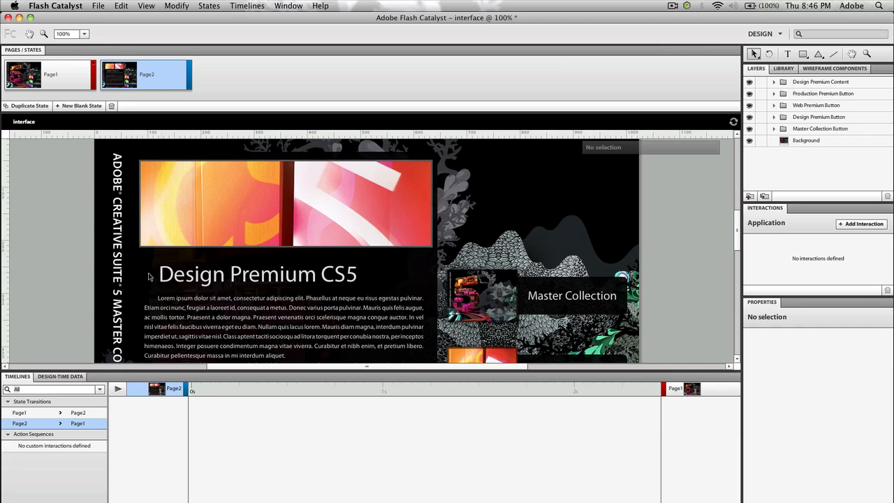
pyautogui.scroll(-3)
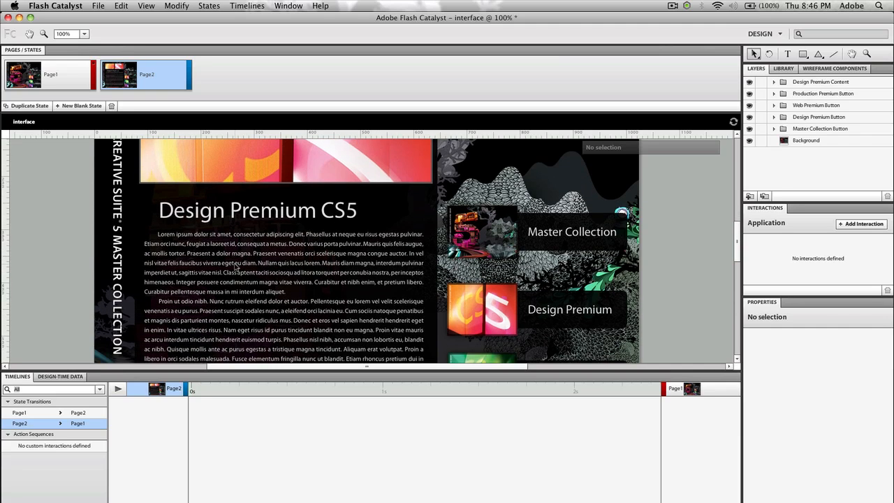
pyautogui.scroll(-3)
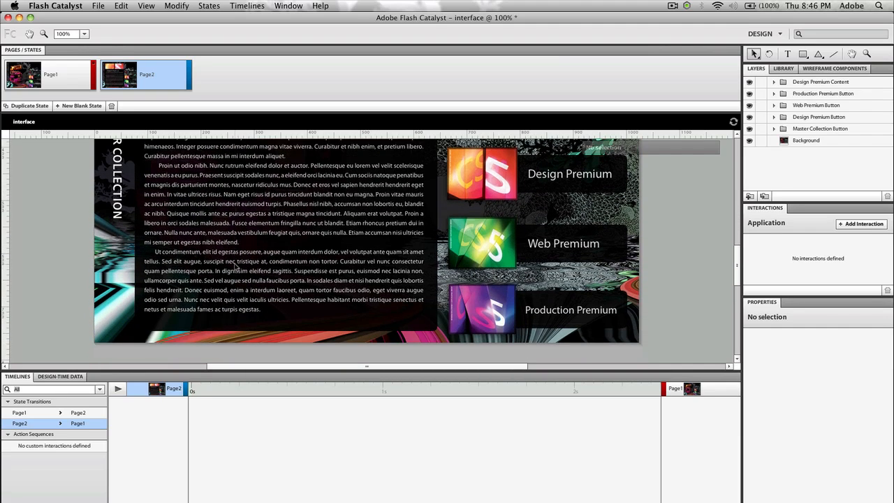
pyautogui.scroll(3)
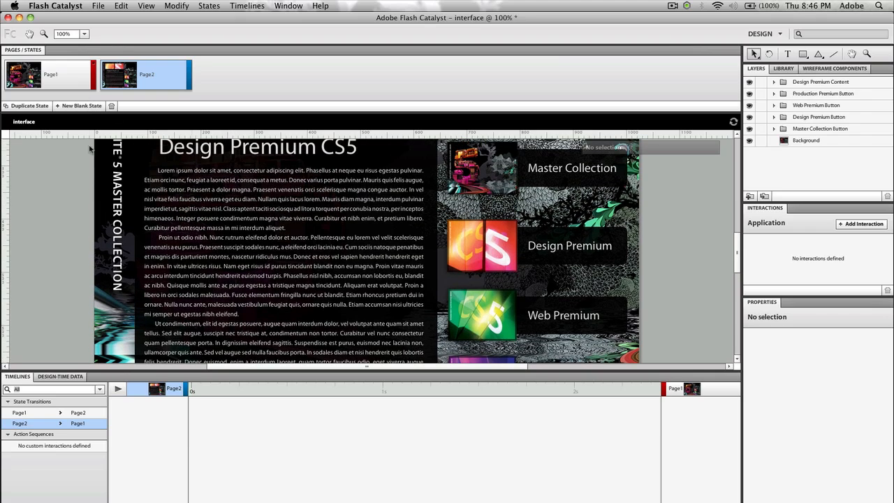
pyautogui.moveTo(114, 416)
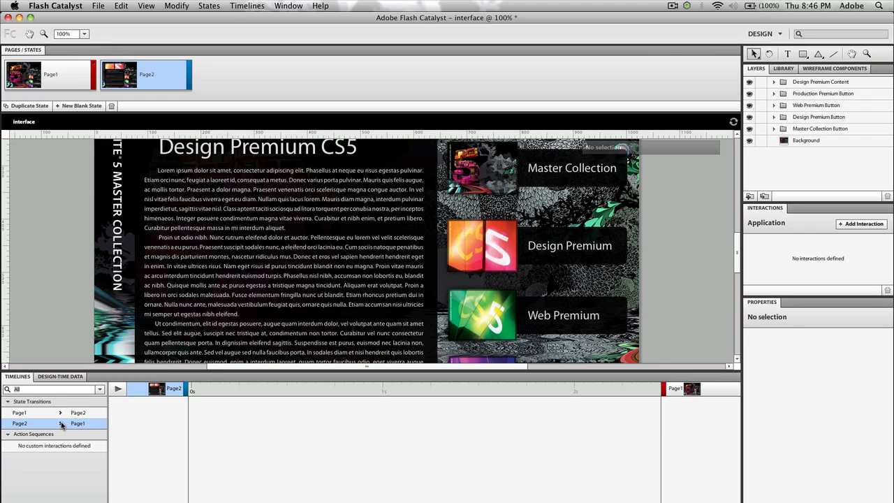
# Stretch the Design Premium Content fade in the Page1 > Page2 transition to 1 s
pyautogui.click(51, 74)
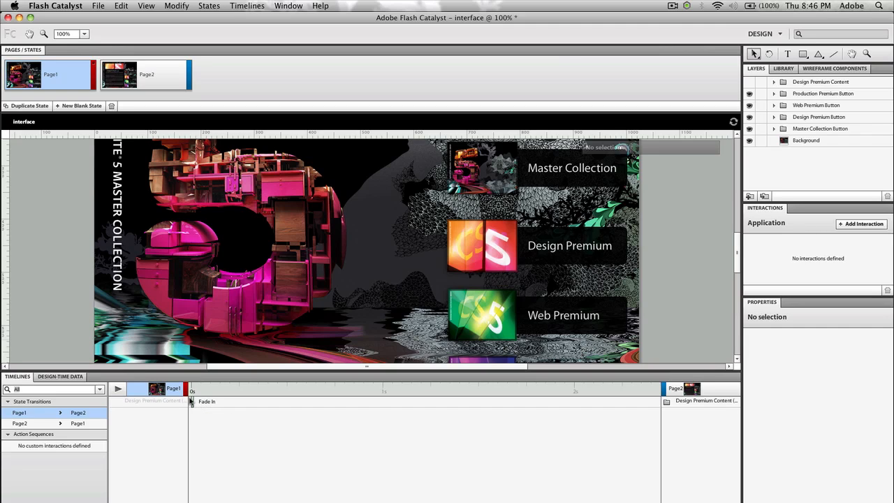
pyautogui.moveTo(193, 404)
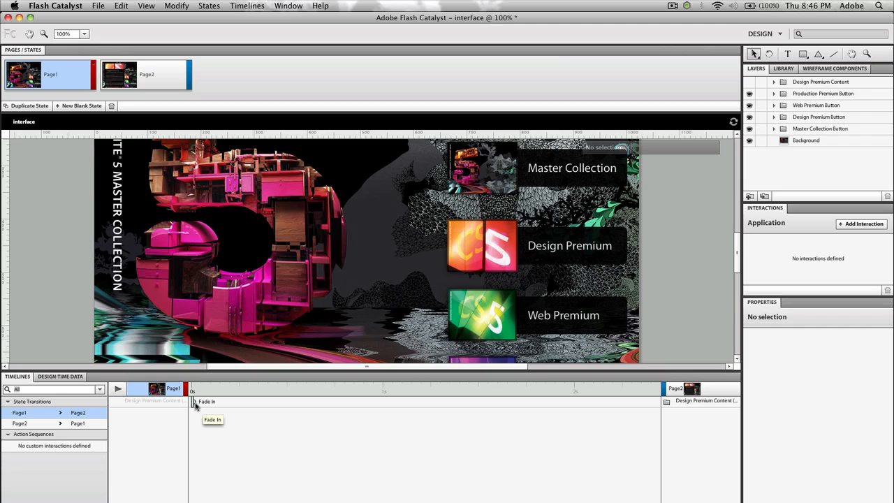
pyautogui.click(201, 401)
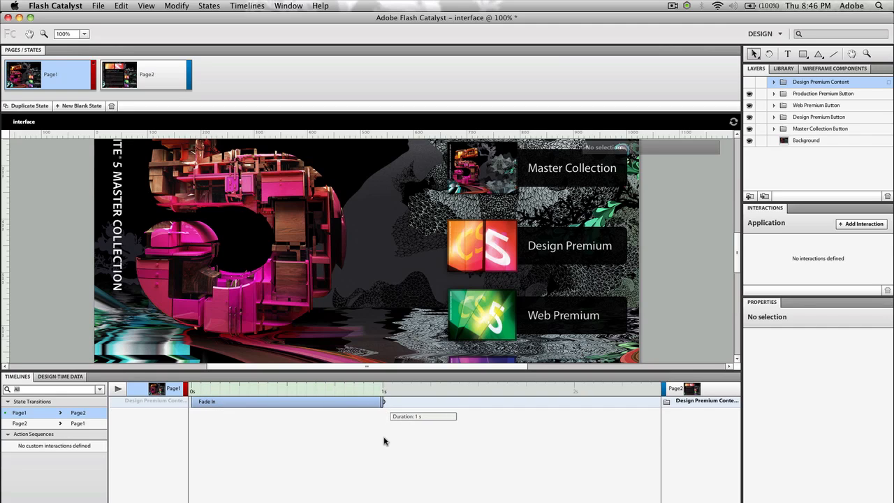
pyautogui.click(78, 421)
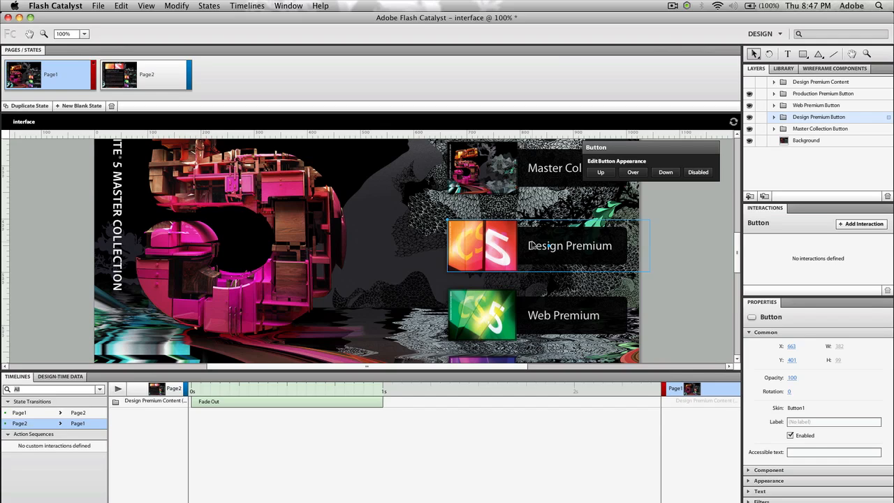
pyautogui.moveTo(779, 243)
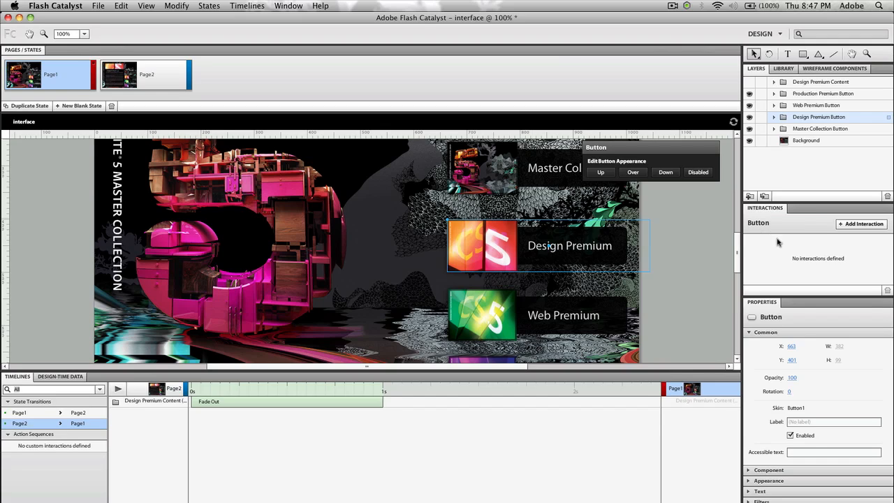
pyautogui.moveTo(794, 197)
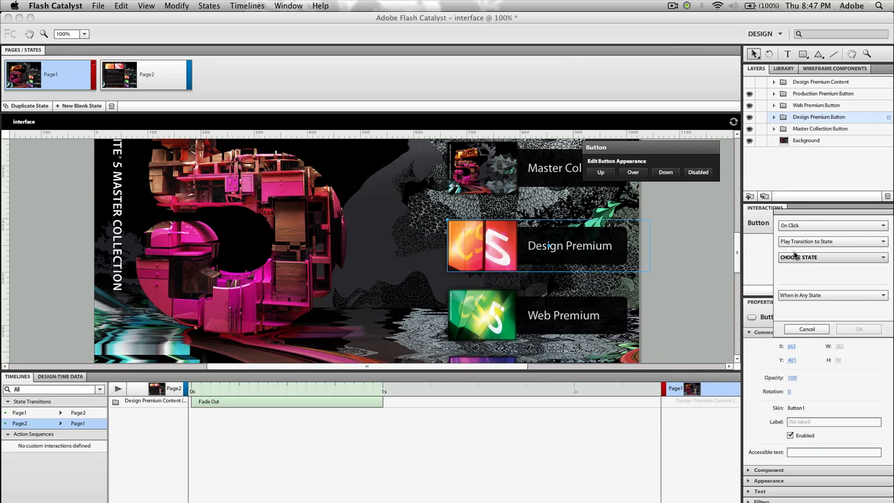
# Target Page2 for the On Click transition, applied when in any state, and confirm it
pyautogui.click(831, 257)
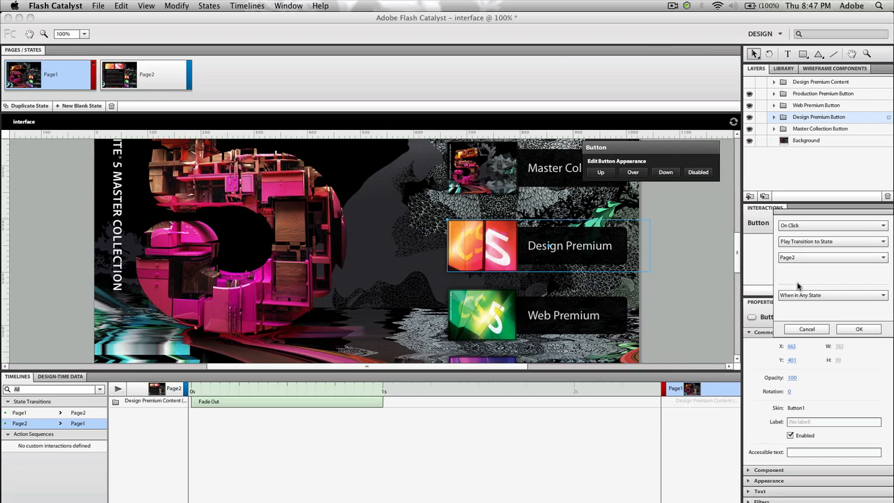
pyautogui.click(831, 294)
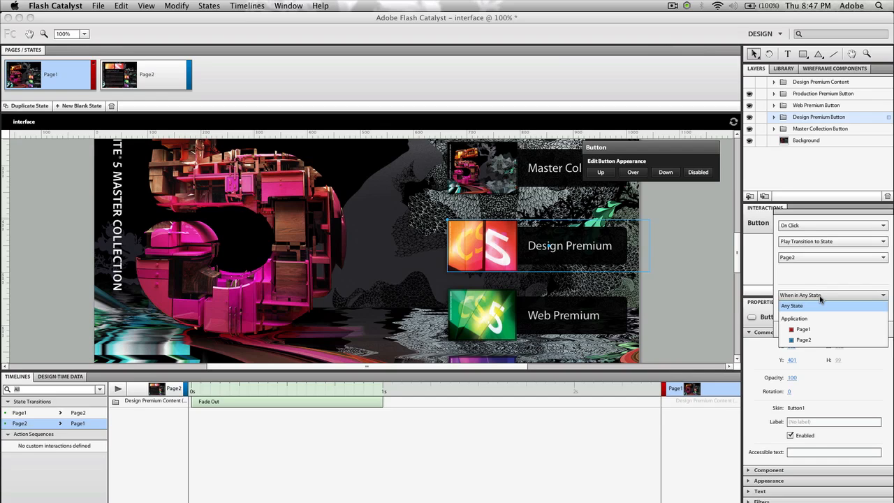
pyautogui.click(803, 339)
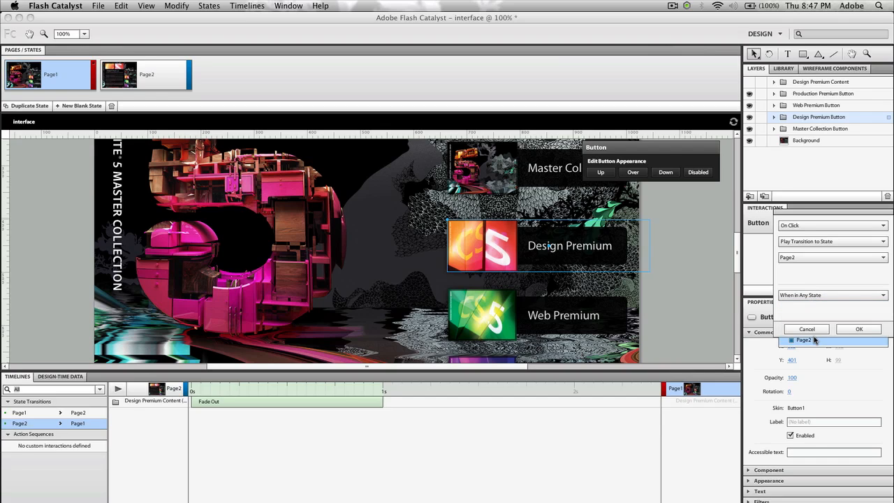
pyautogui.click(831, 294)
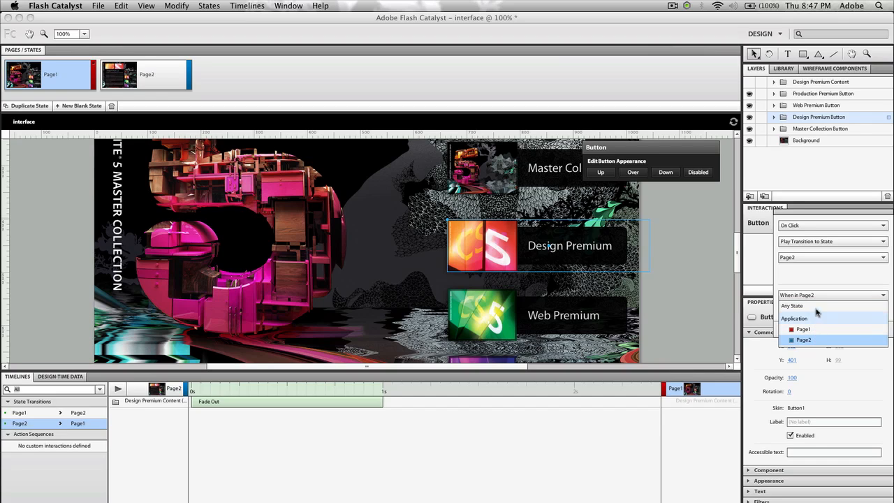
pyautogui.click(792, 306)
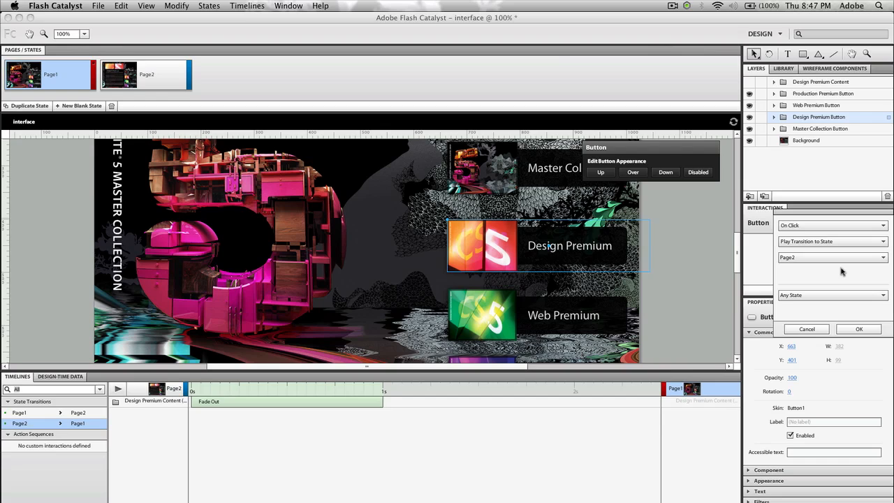
pyautogui.moveTo(838, 270)
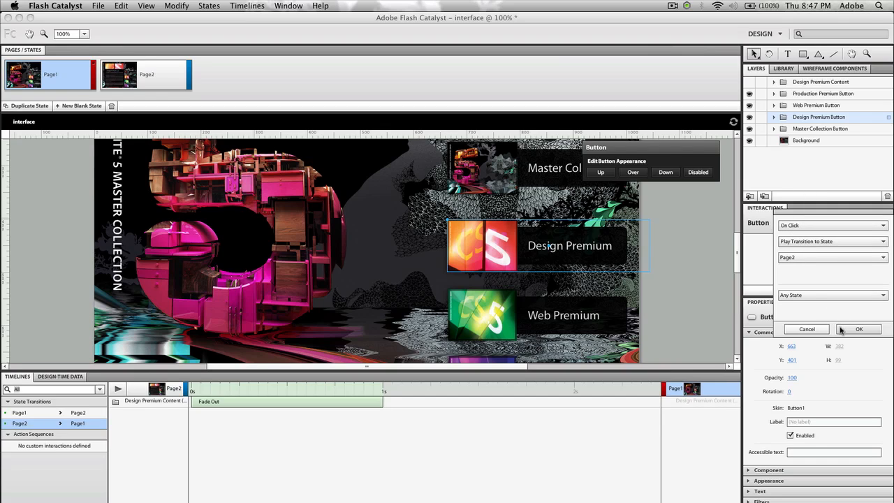
pyautogui.click(858, 329)
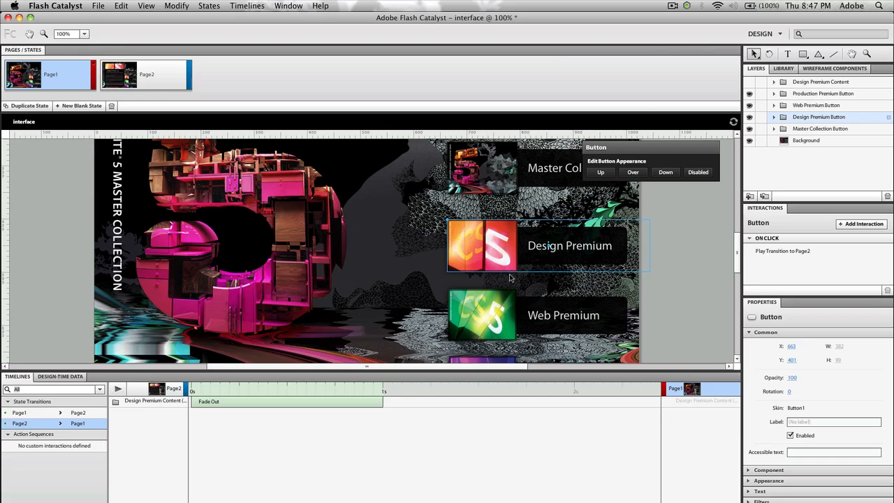
pyautogui.click(667, 254)
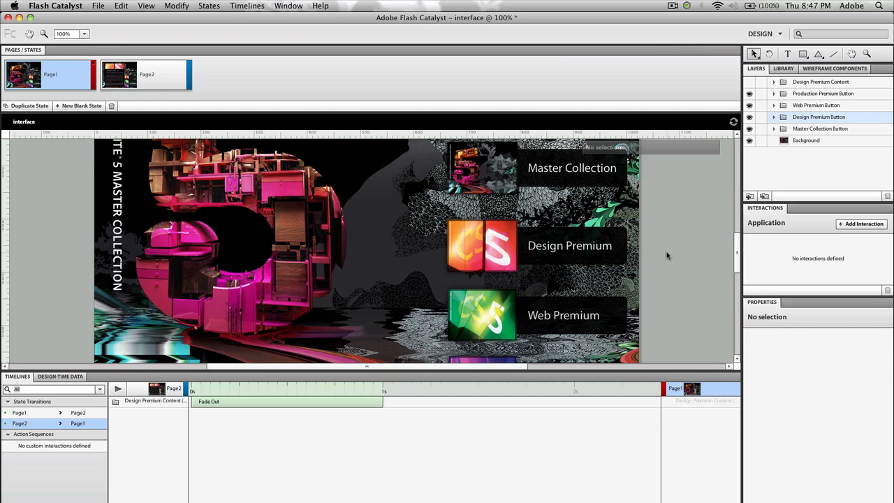
pyautogui.moveTo(362, 76)
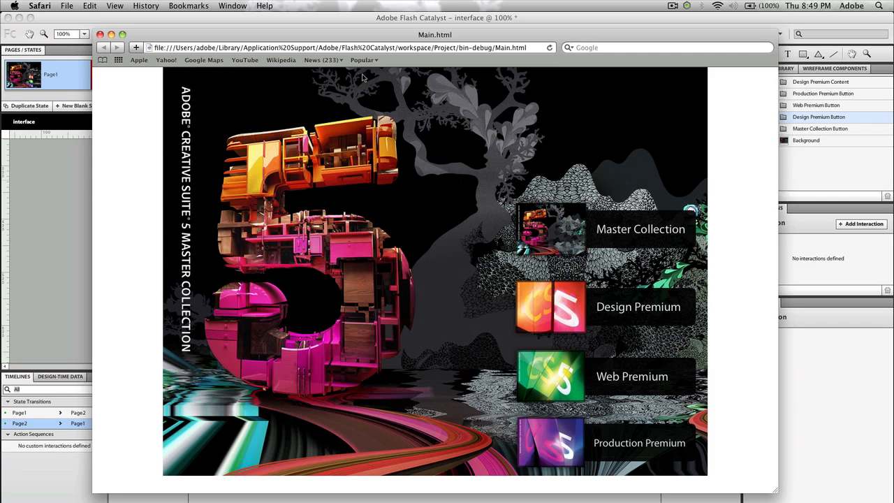
pyautogui.moveTo(740, 383)
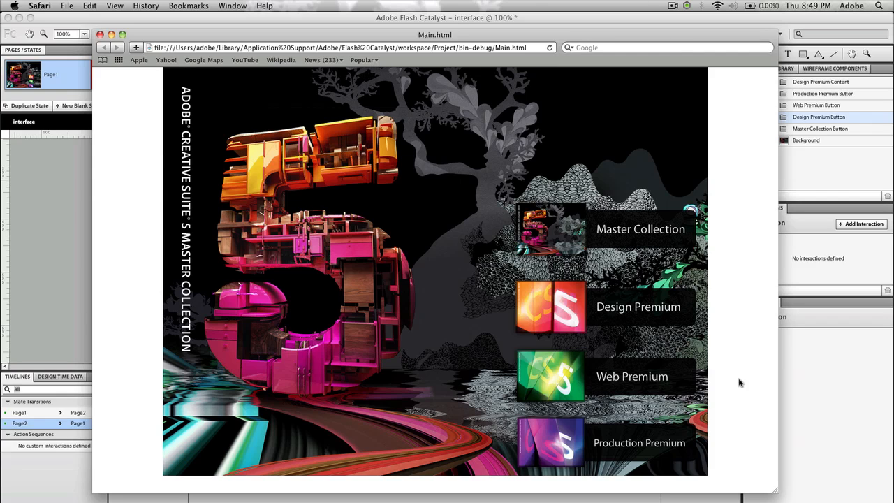
pyautogui.moveTo(294, 196)
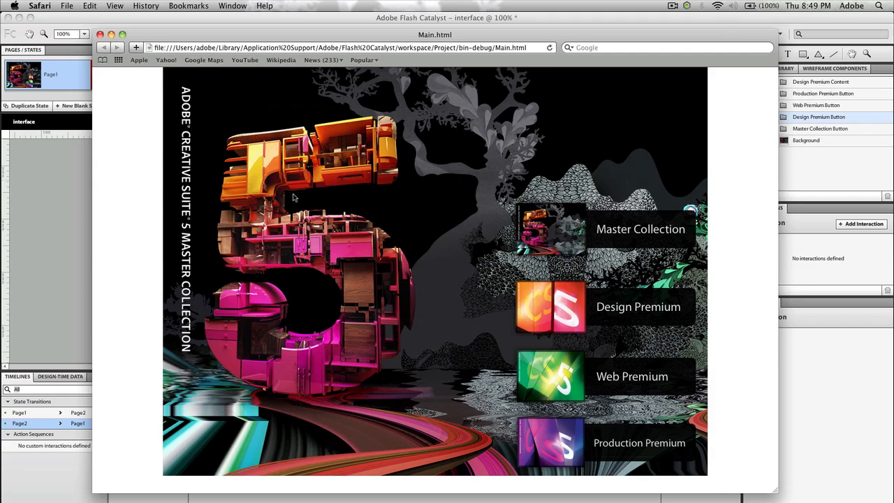
# Click Design Premium in the Safari preview to fade in the Design Premium CS5 content panel
pyautogui.rightClick(119, 158)
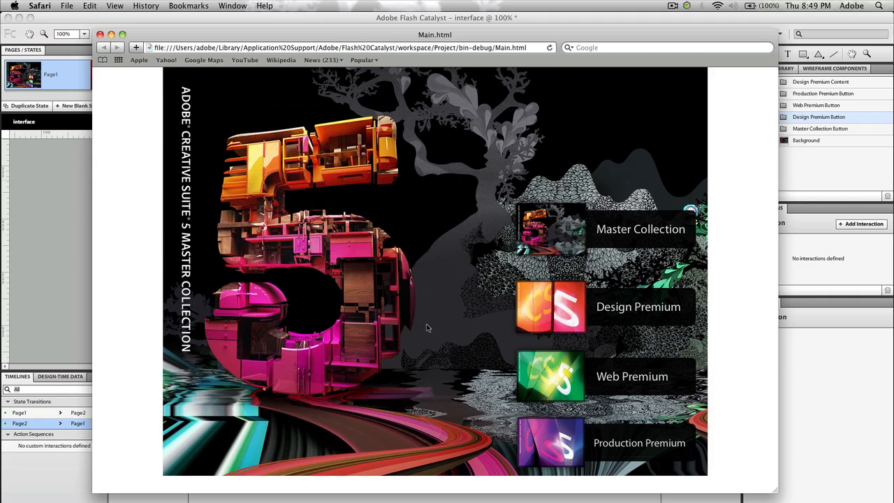
pyautogui.moveTo(624, 356)
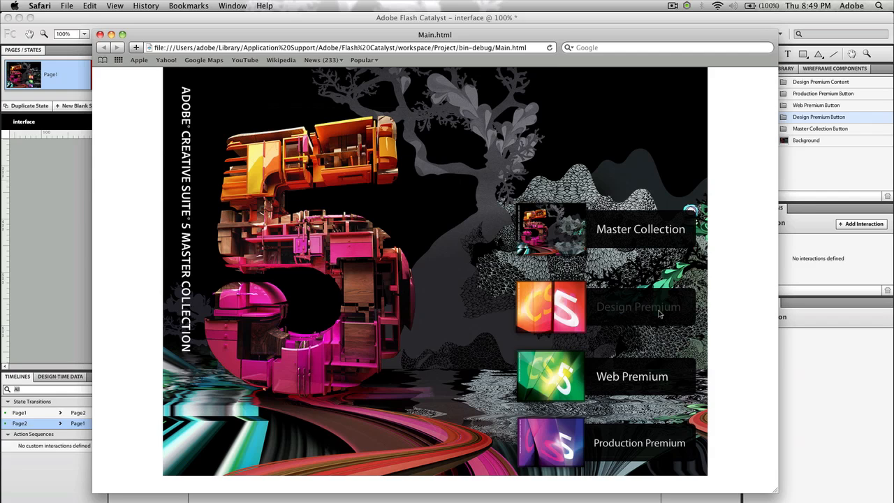
pyautogui.click(637, 307)
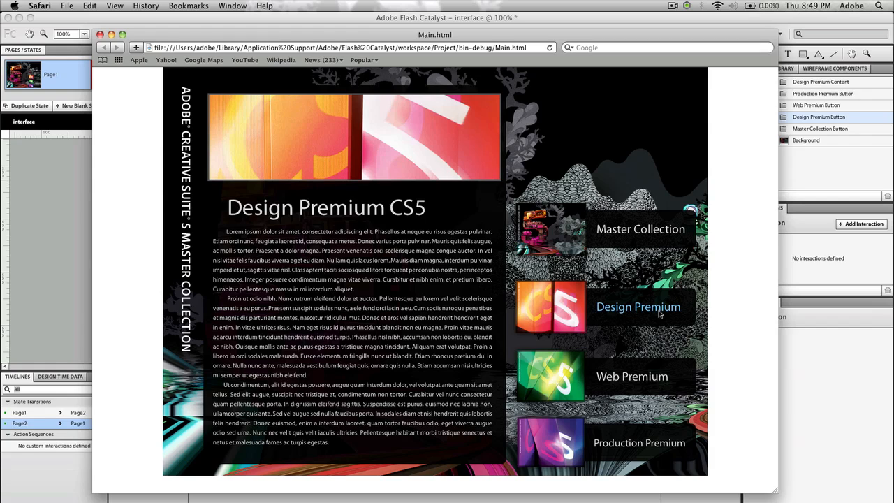
pyautogui.moveTo(332, 452)
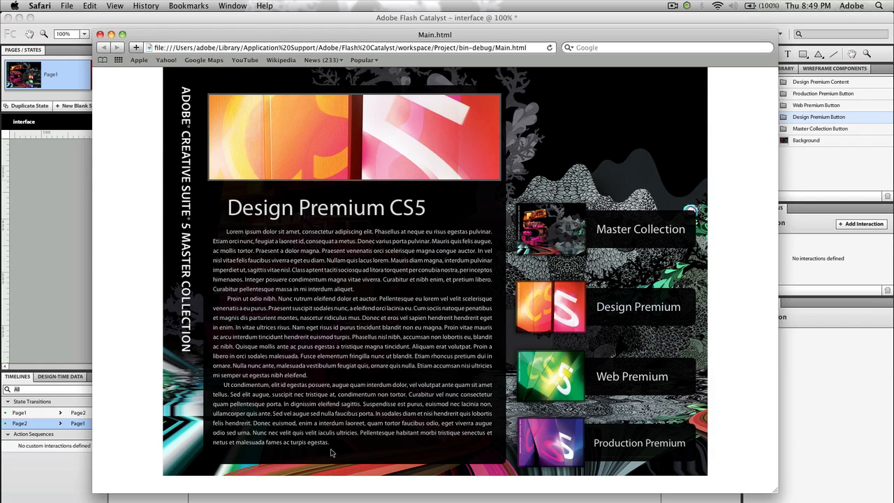
pyautogui.moveTo(377, 444)
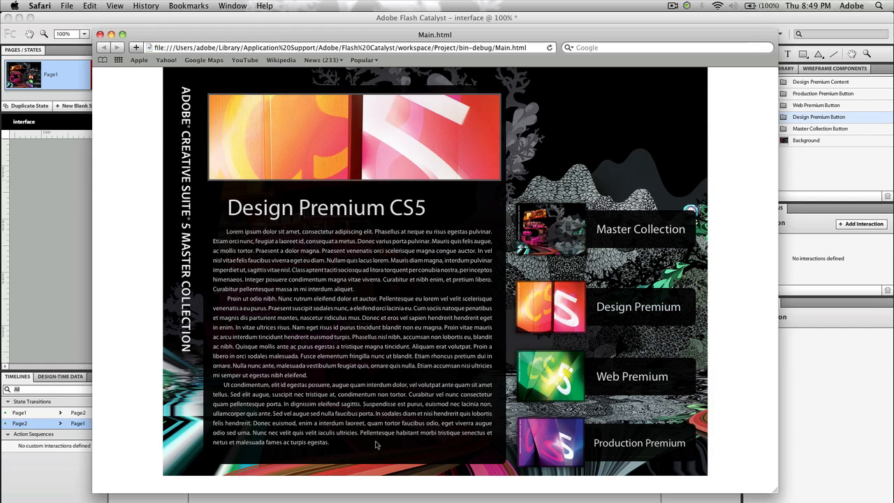